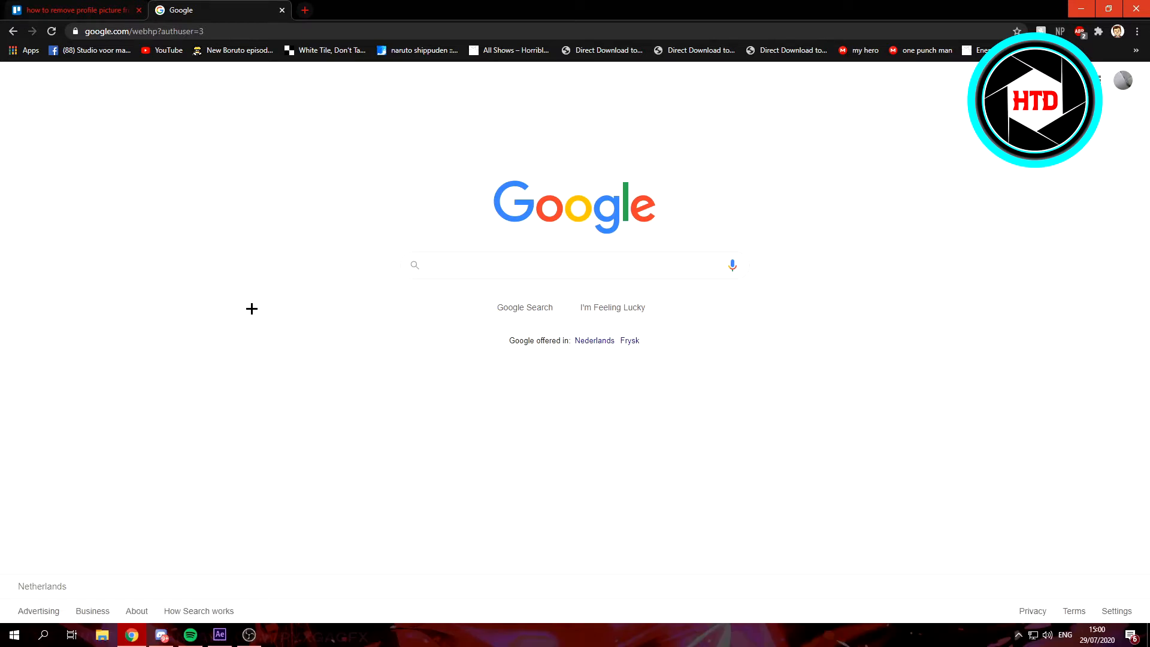
pyautogui.moveTo(199, 72)
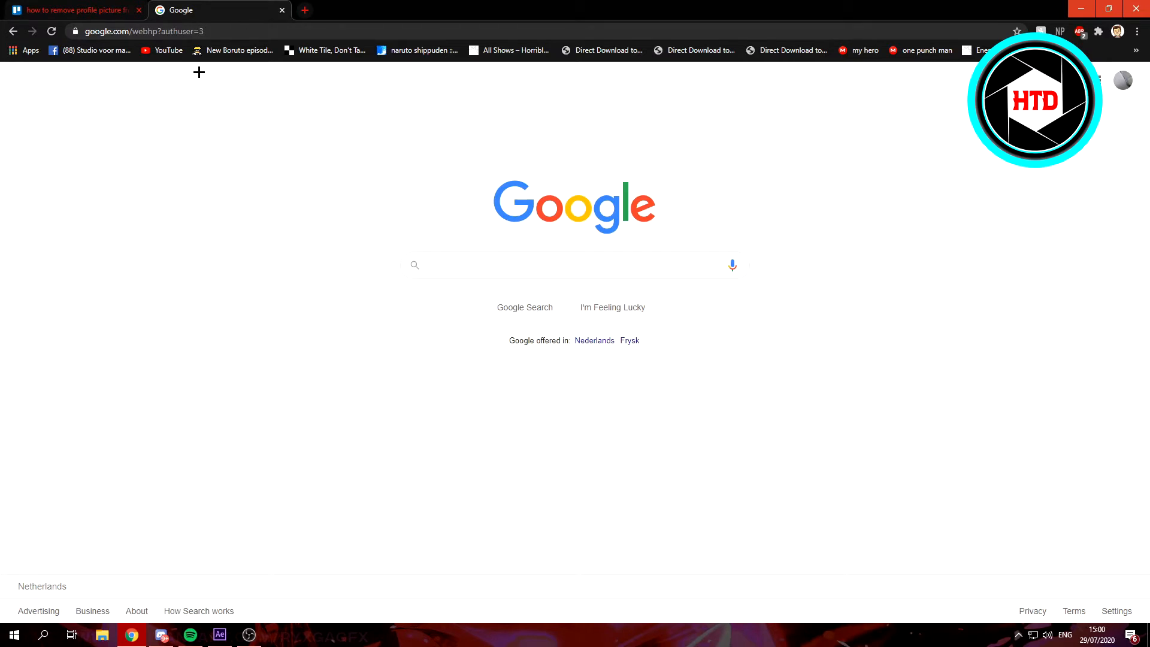
pyautogui.moveTo(1109, 114)
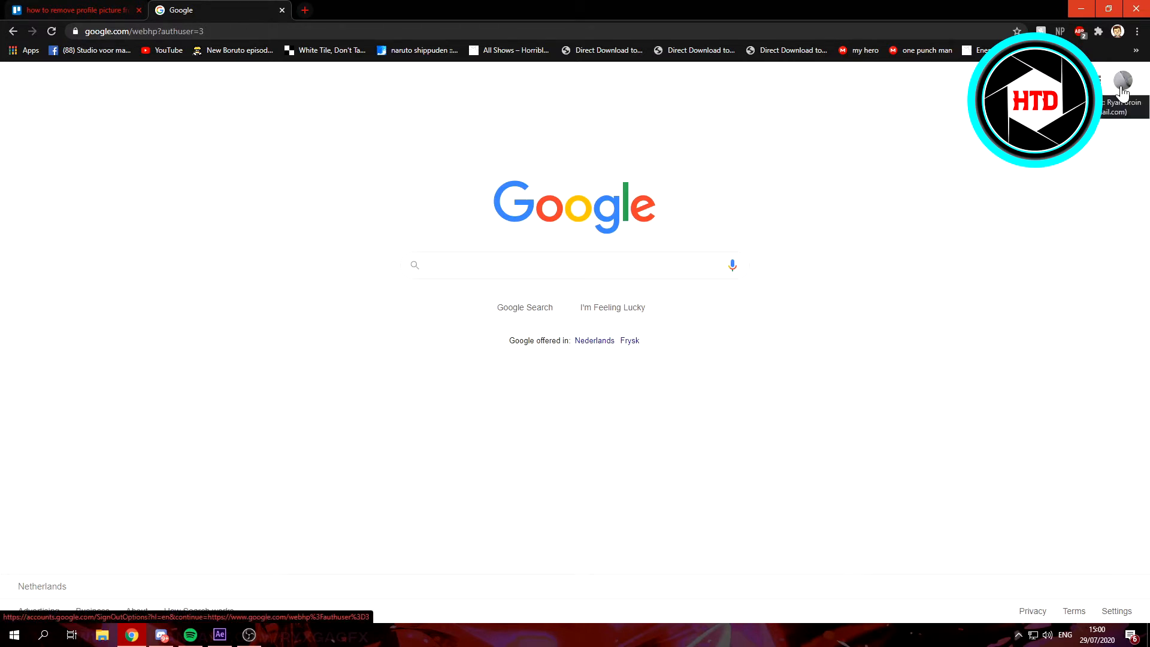
pyautogui.click(1121, 80)
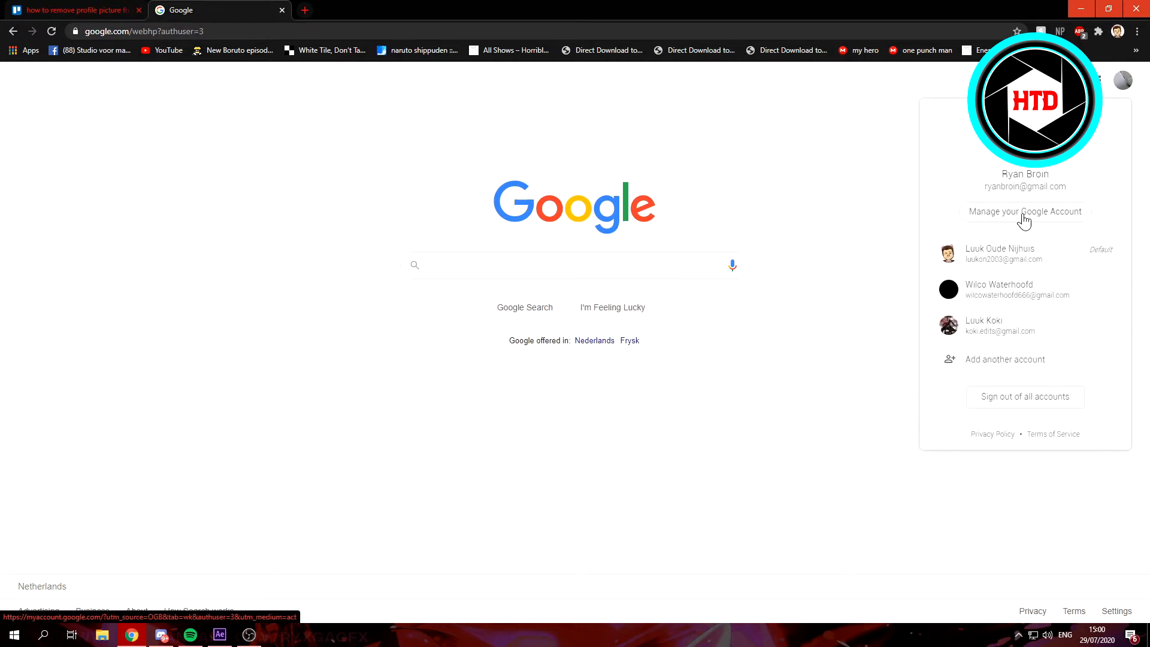
pyautogui.click(1024, 212)
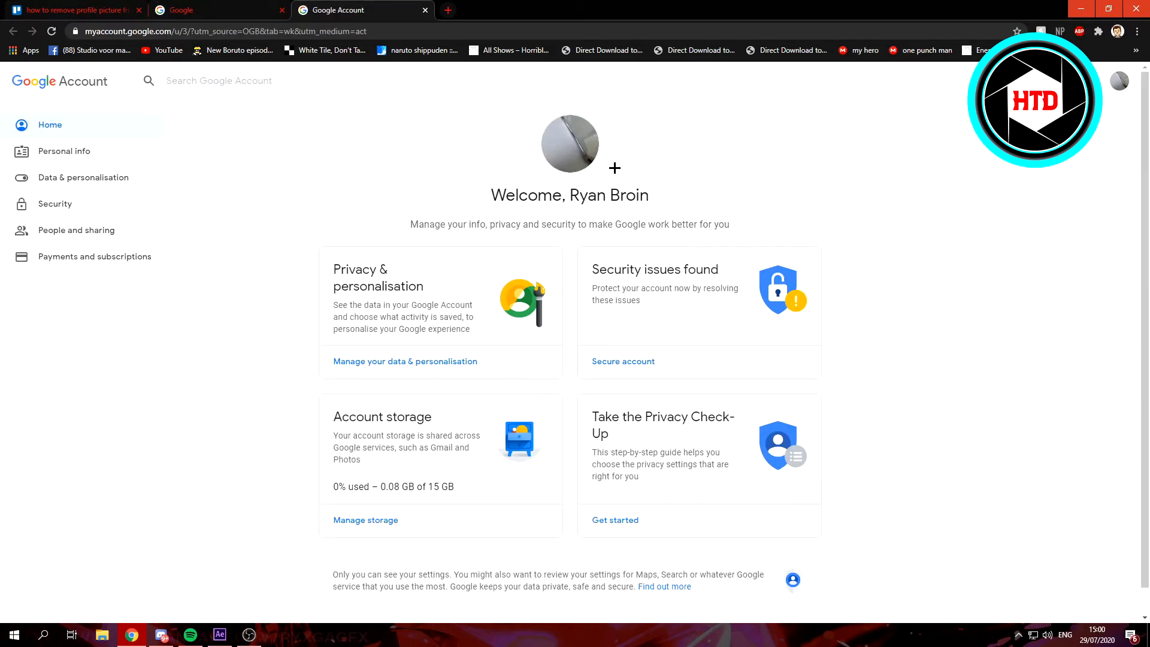
pyautogui.moveTo(72, 164)
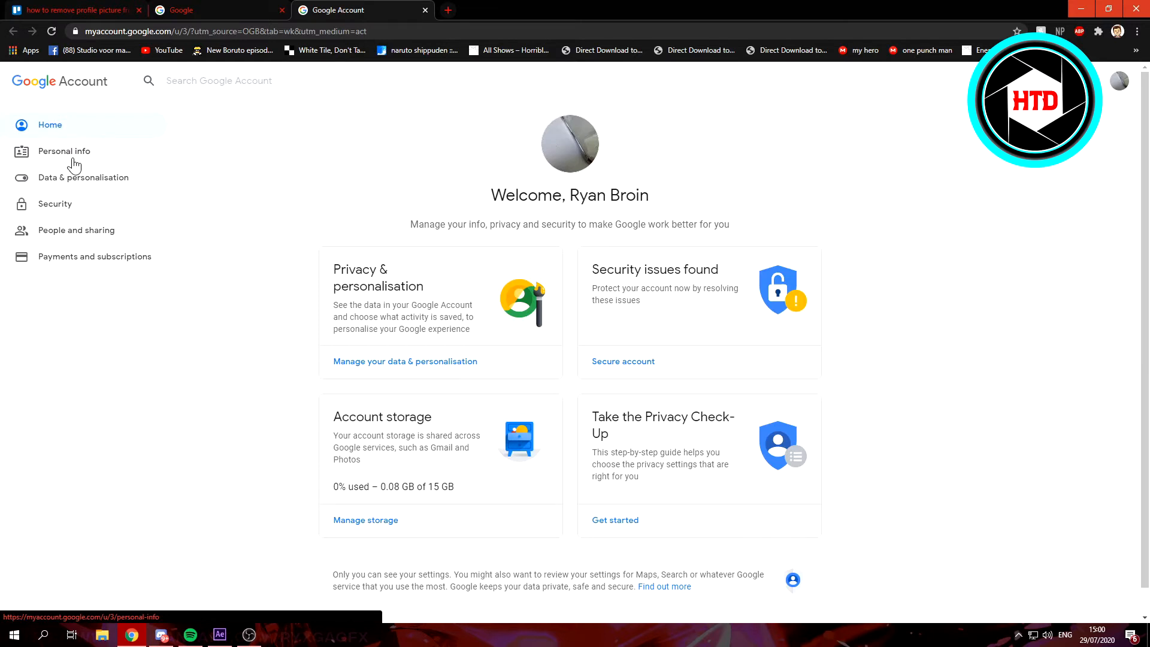
# Go to Personal info and scroll down the profile details.
pyautogui.click(64, 151)
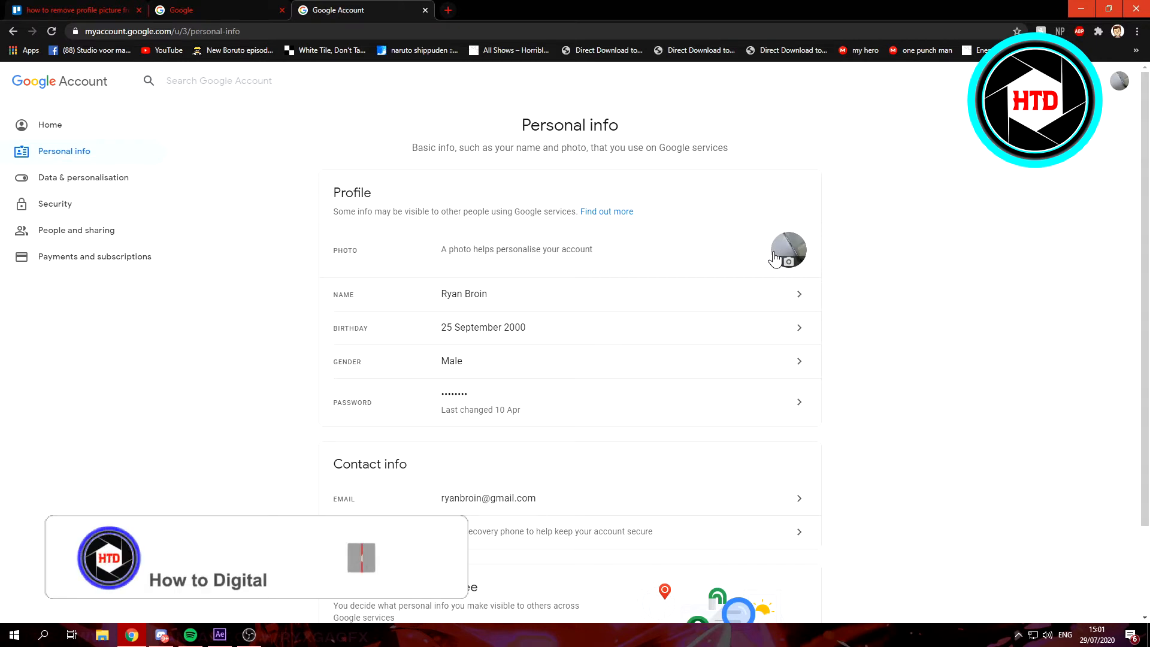
pyautogui.scroll(-3)
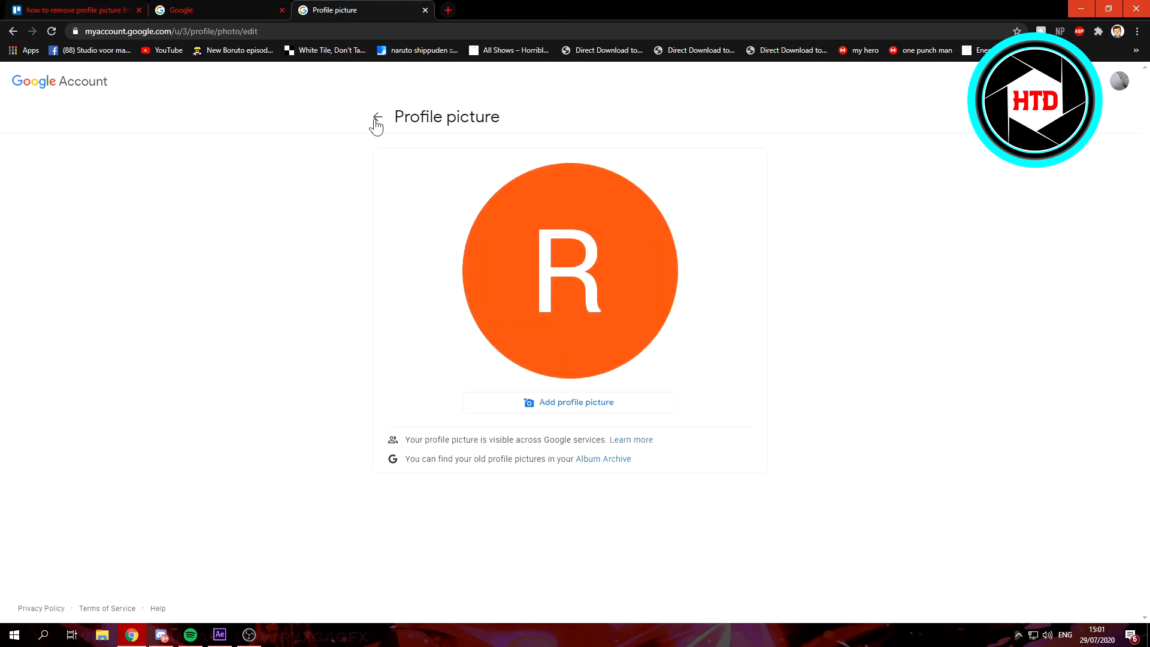
# Return to the About me page showing the default orange 'R' avatar.
pyautogui.click(376, 117)
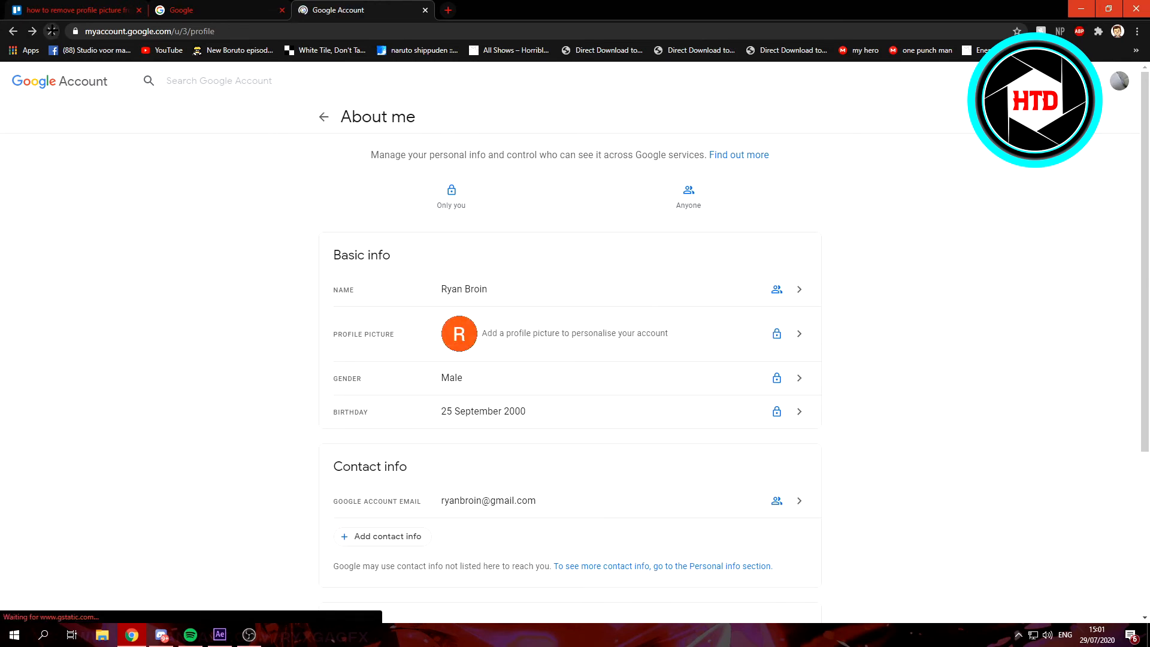
pyautogui.moveTo(448, 346)
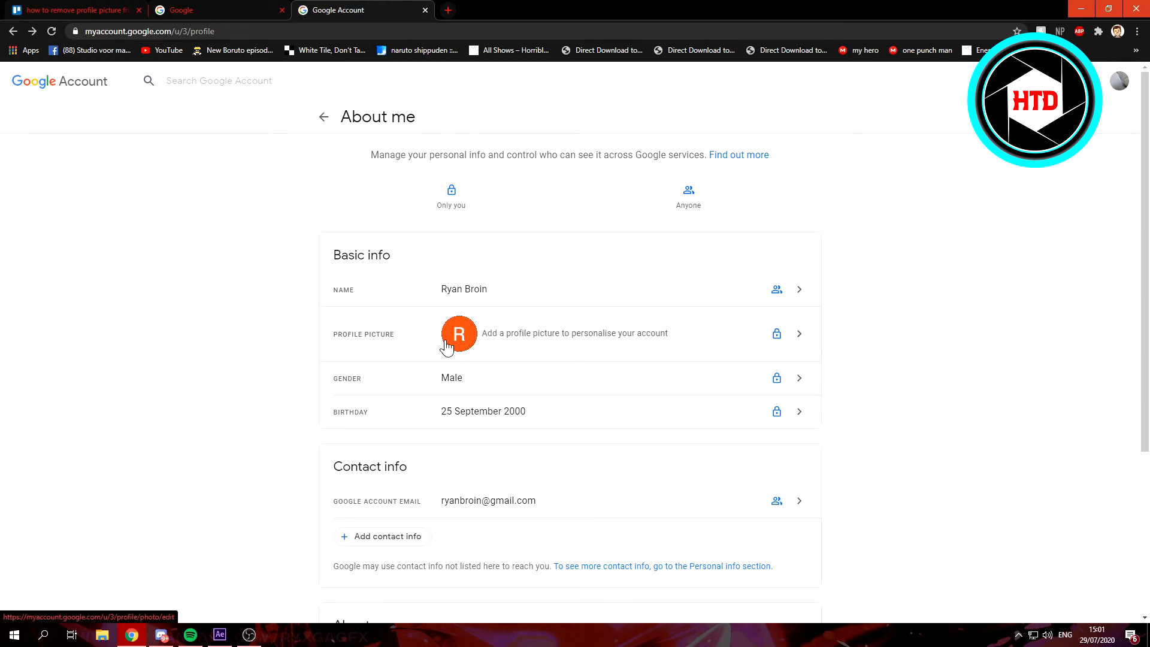